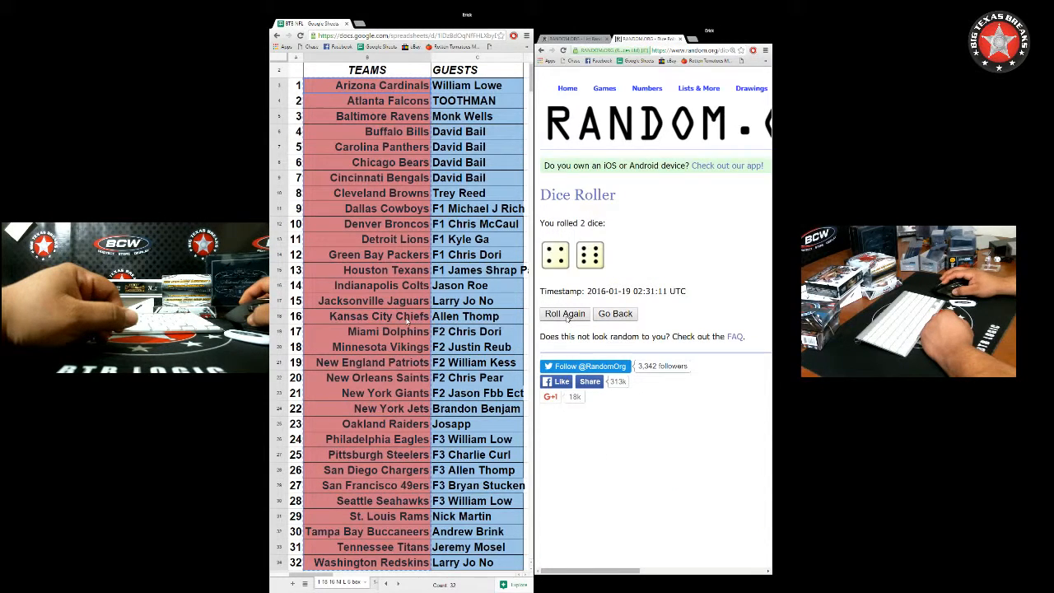
Go back to the Random.org List Randomizer holding the 32 NFL teams.
left_click(565, 314)
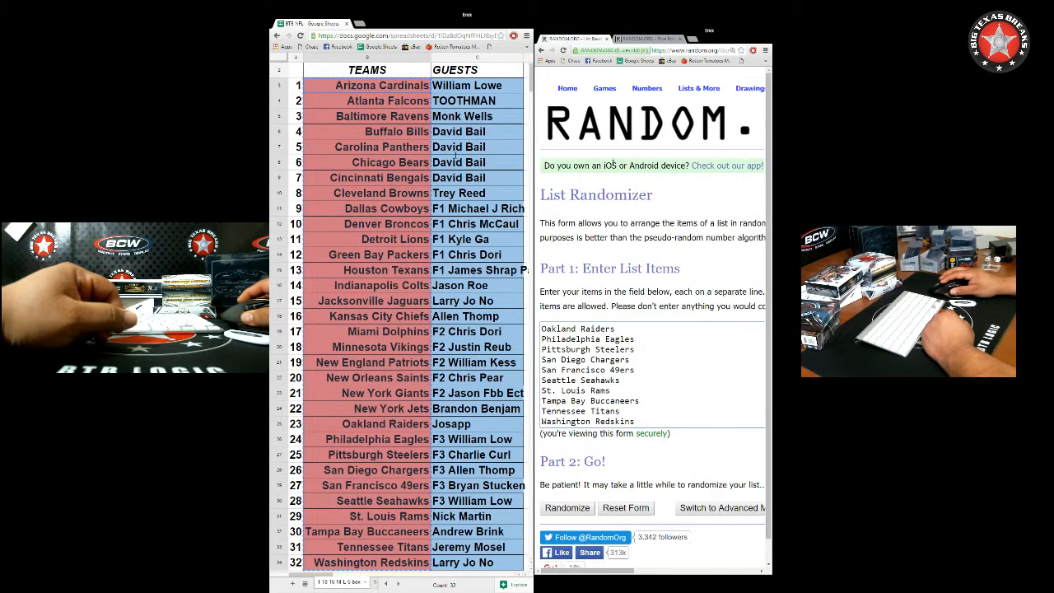
Randomize the 32 NFL teams, reshuffling with Again! several times for a final order.
left_click(566, 508)
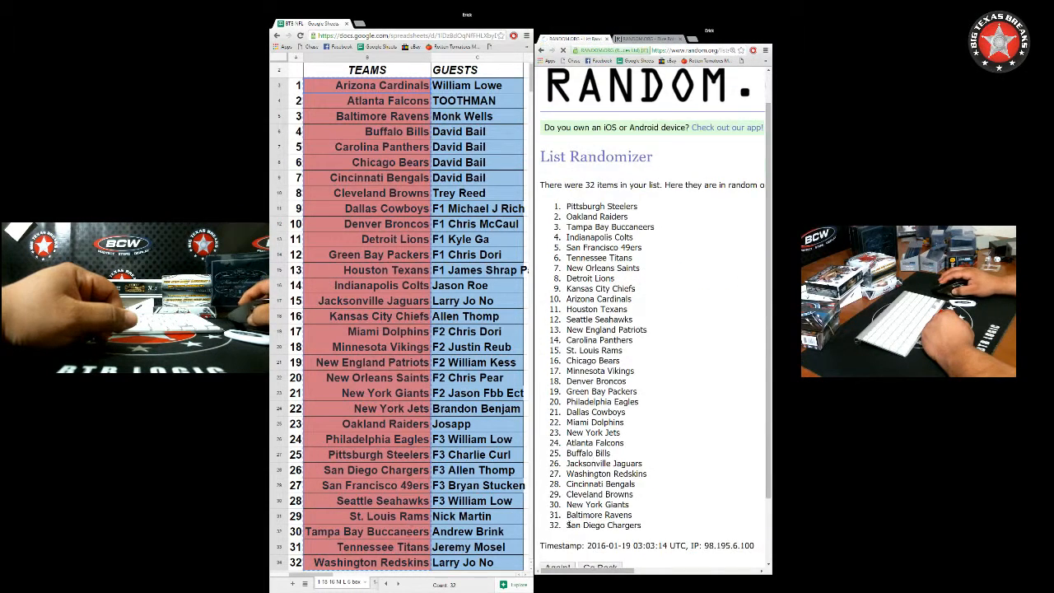
left_click(557, 567)
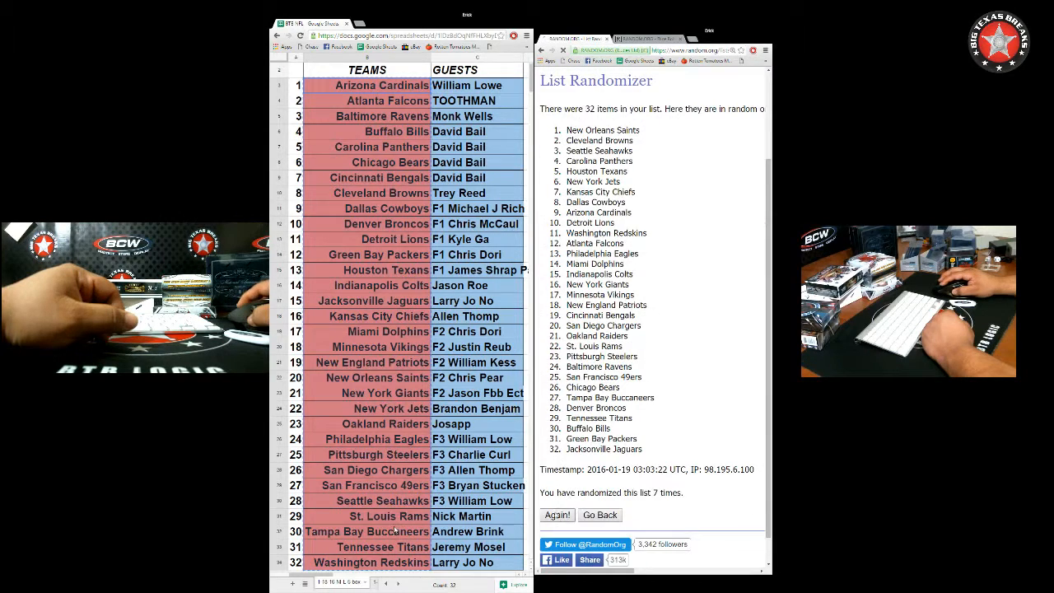
left_click(557, 515)
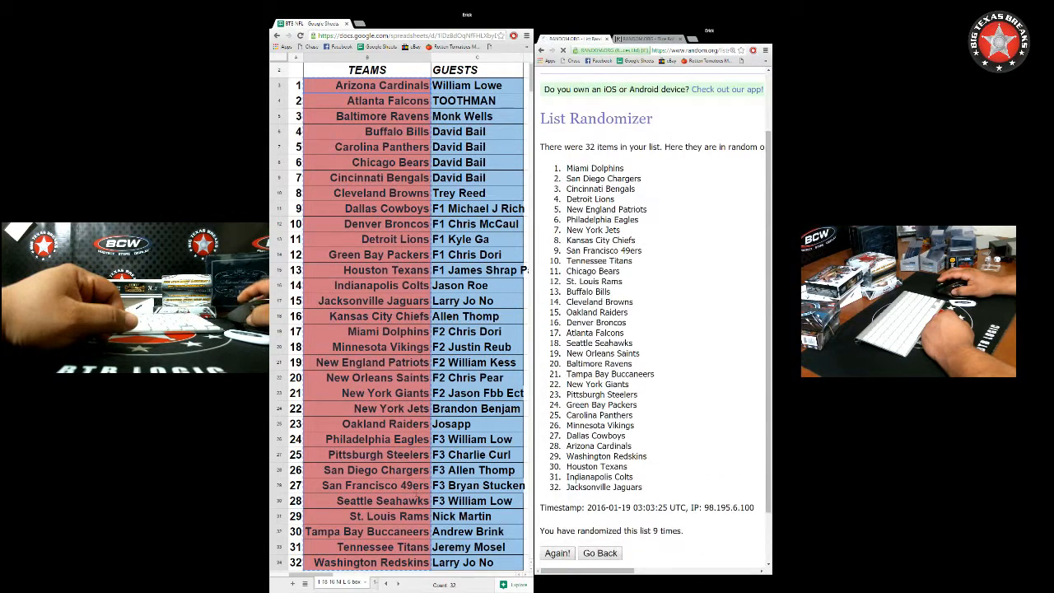
triple_click(646, 507)
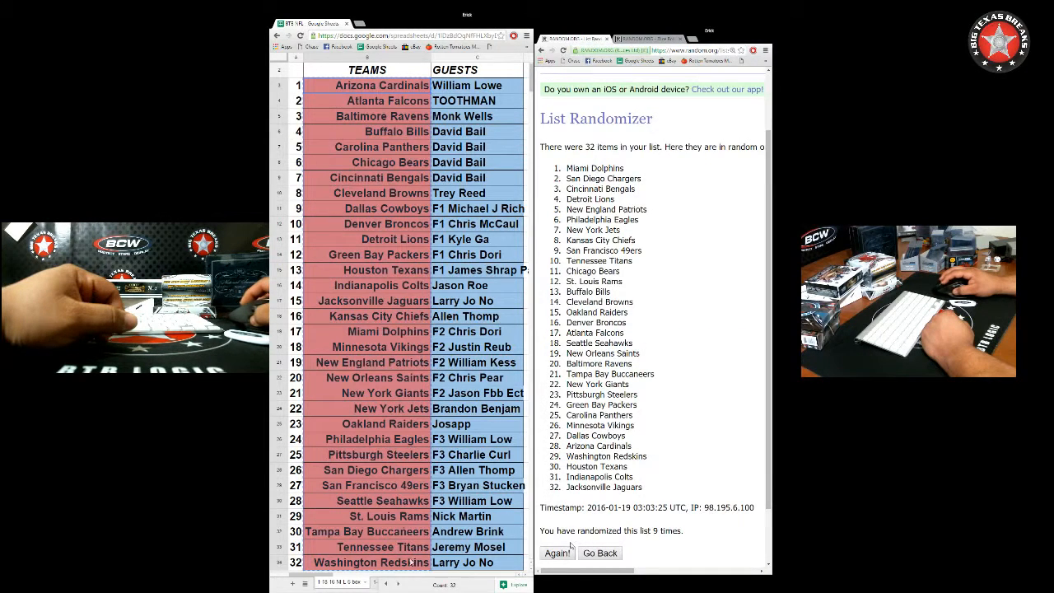
left_click(557, 552)
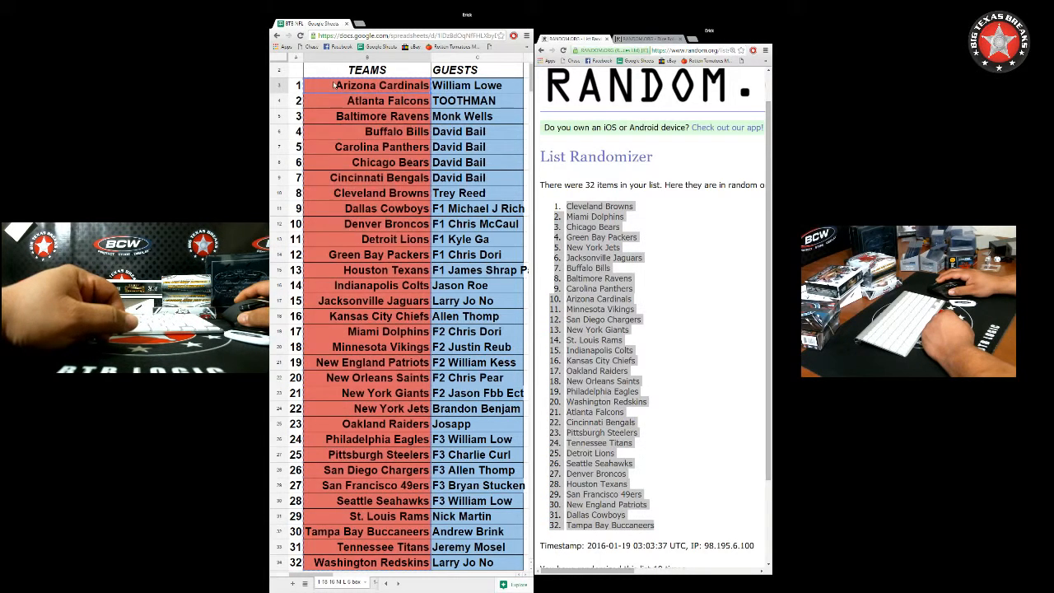
Paste the shuffled teams into the TEAMS column as values only.
right_click(366, 86)
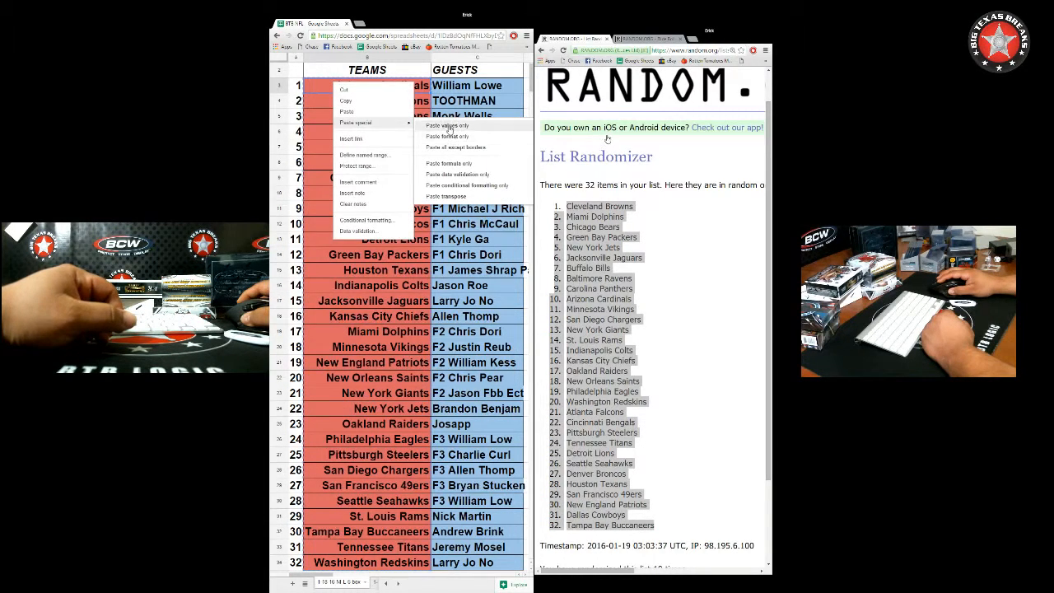
left_click(446, 125)
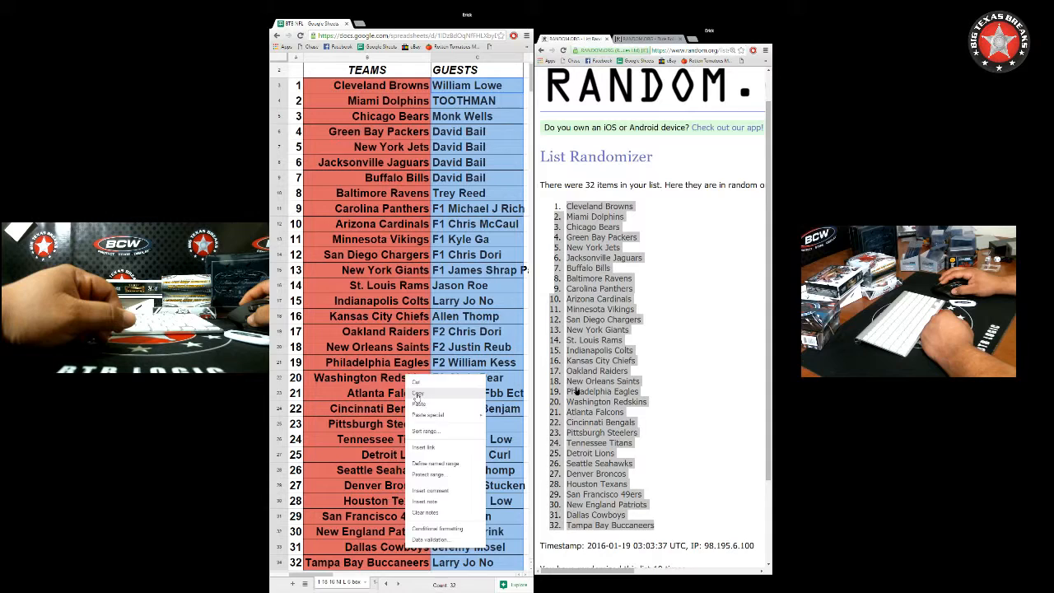
Copy the guest names from the GUESTS column for shuffling.
left_click(419, 403)
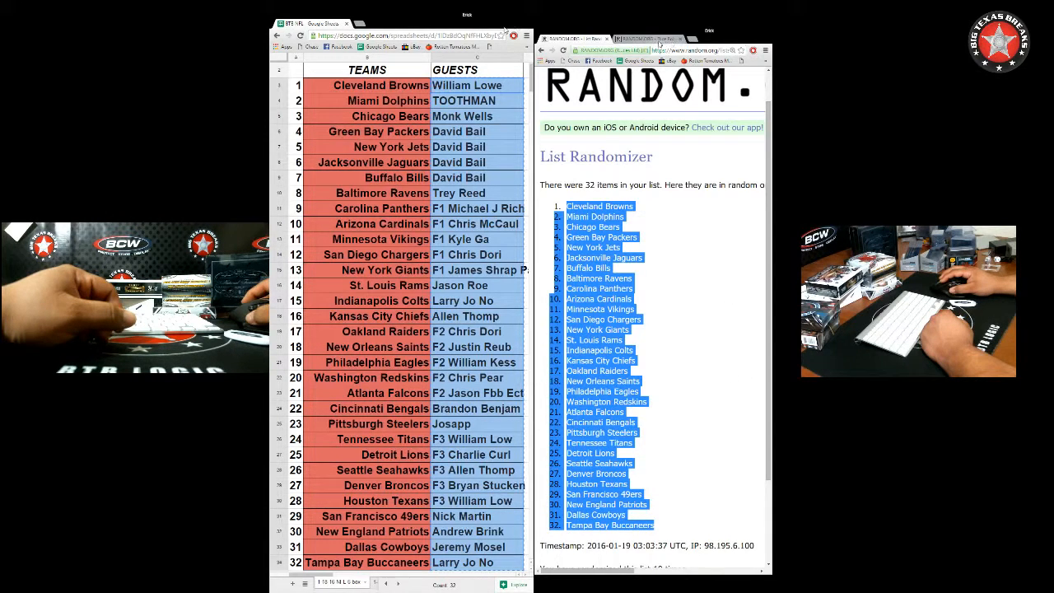
scroll("up", 3)
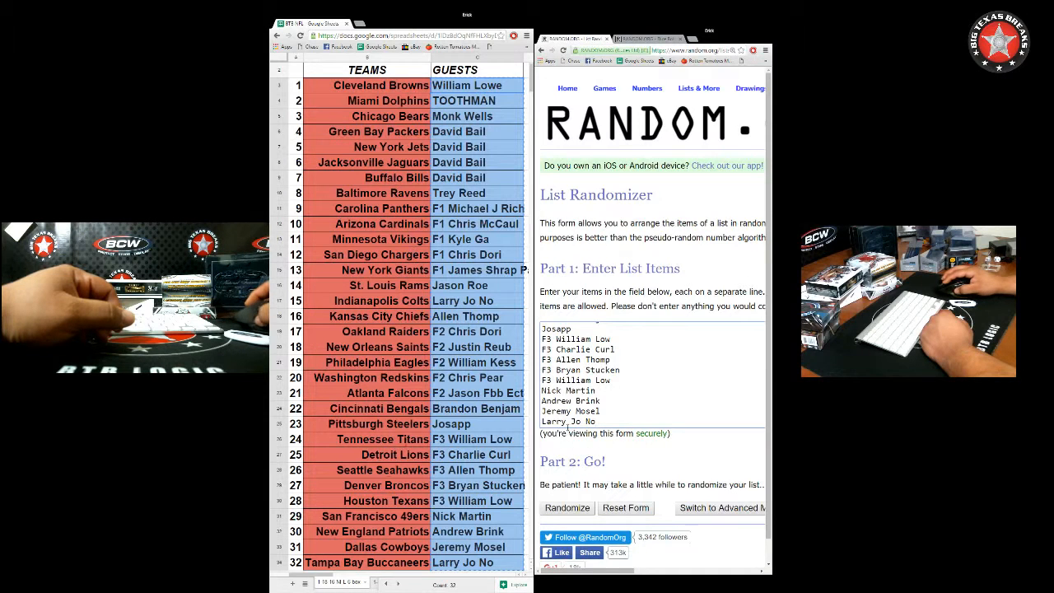
Randomize the guest names, reshuffling with Again! several times.
left_click(566, 507)
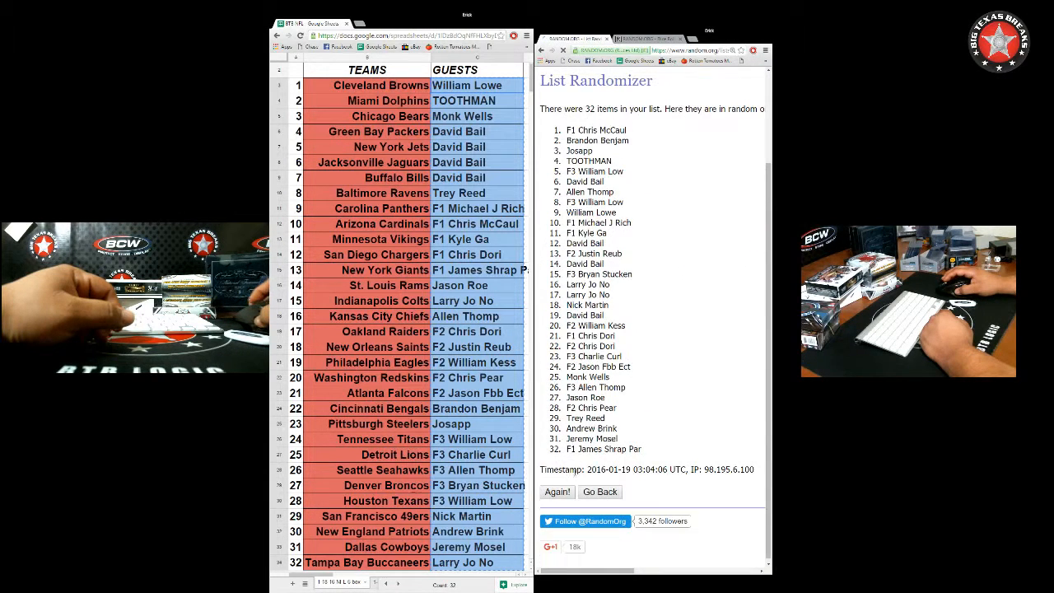
left_click(558, 492)
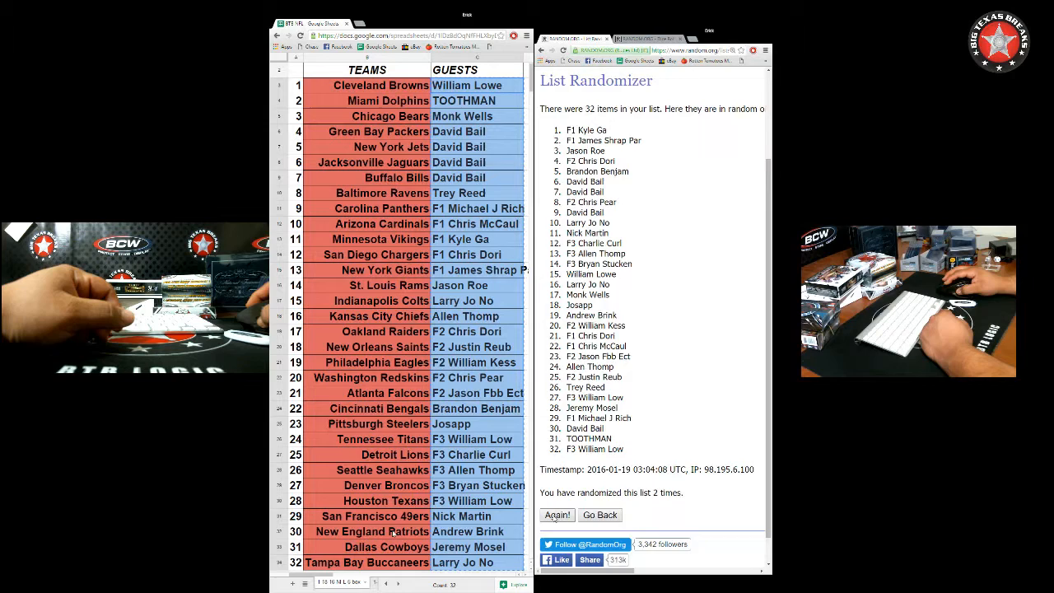
left_click(557, 514)
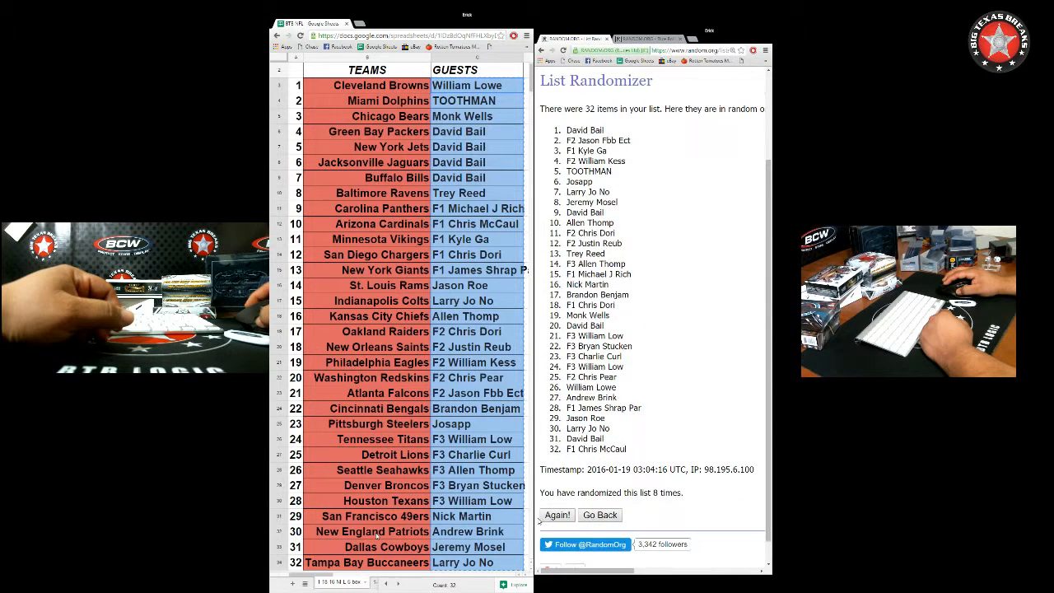
left_click(556, 514)
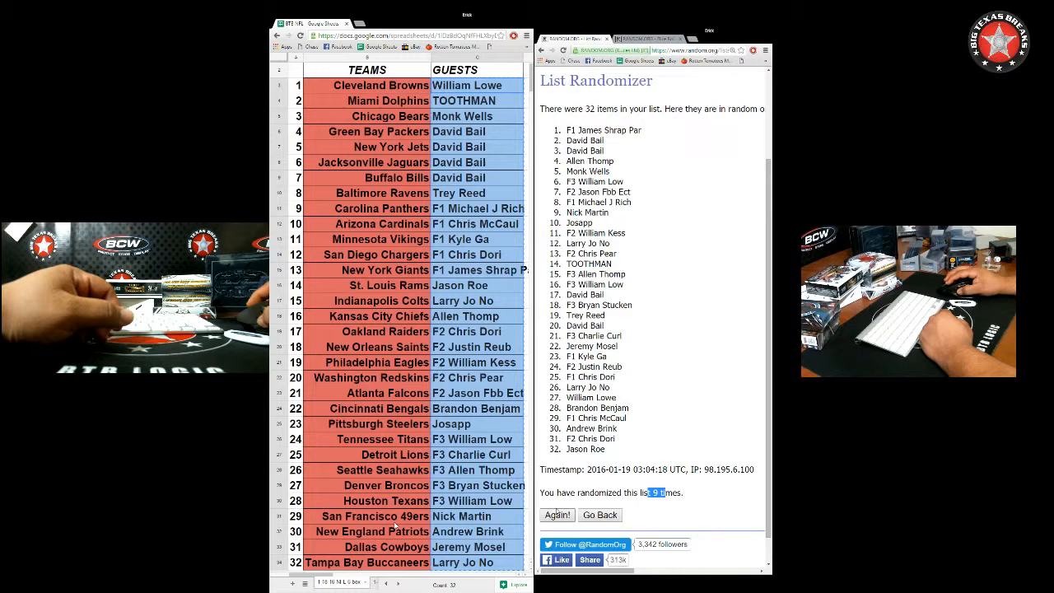
left_click(558, 515)
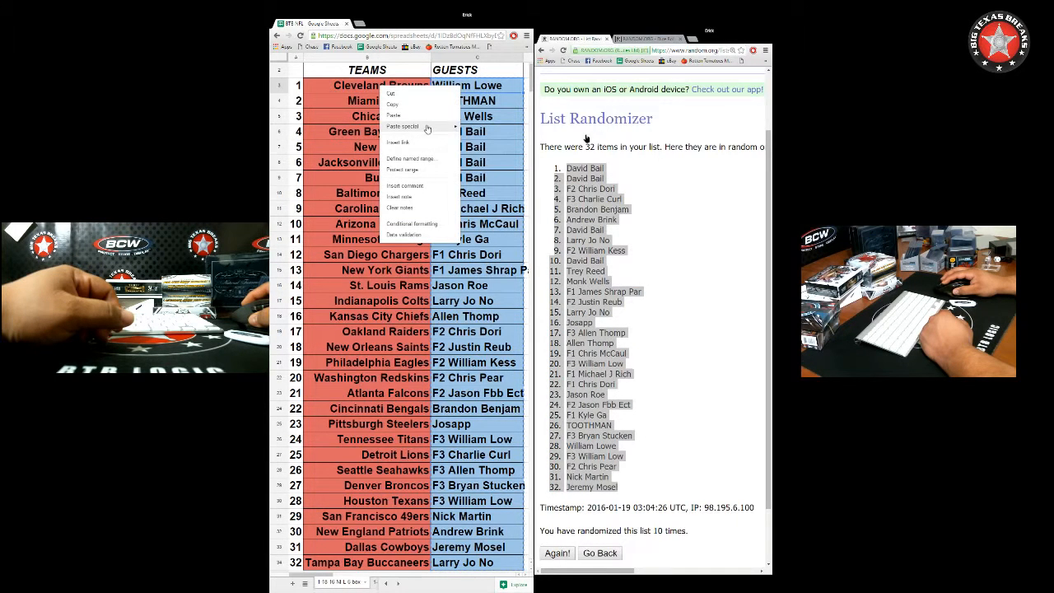
Paste the final guest order into the GUESTS column as values only.
left_click(393, 115)
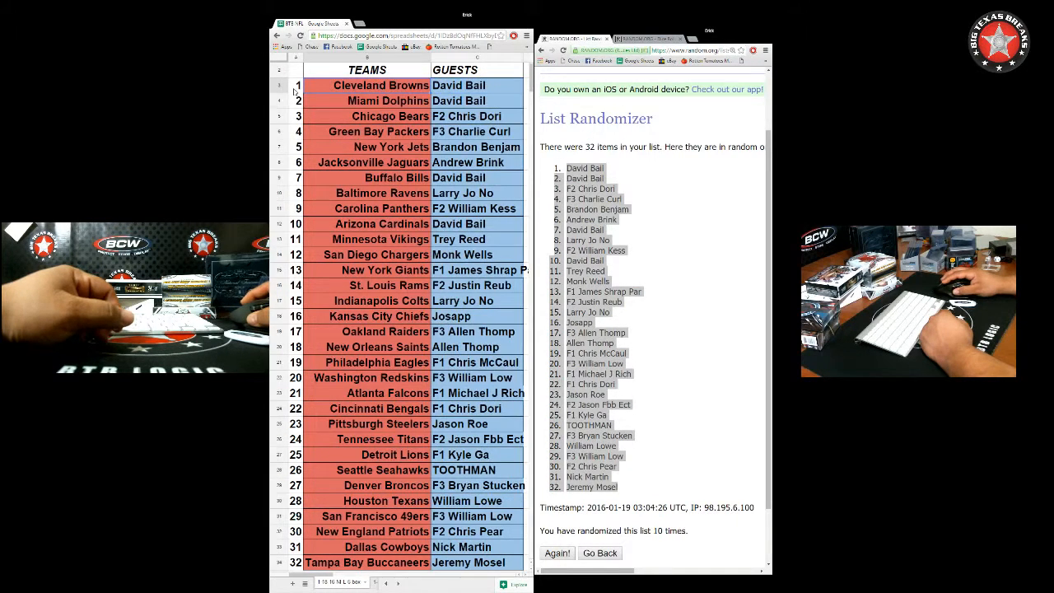